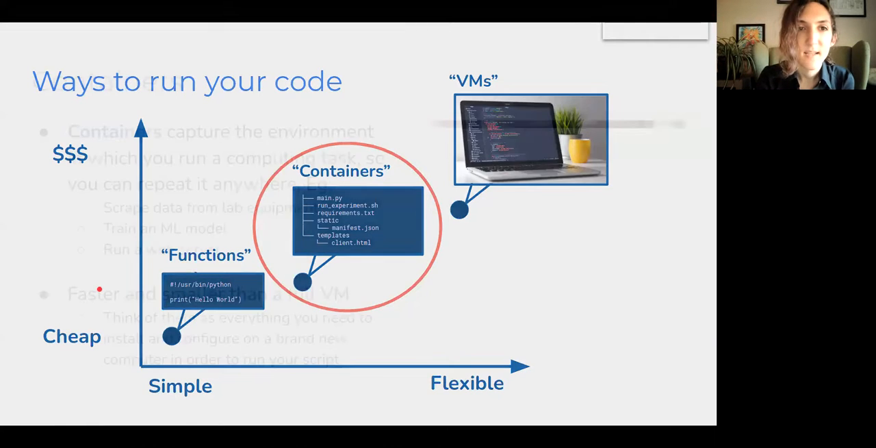
Step: Advance to the Containers slide with the greenhouse photo and highlight part of its text
key("Right")
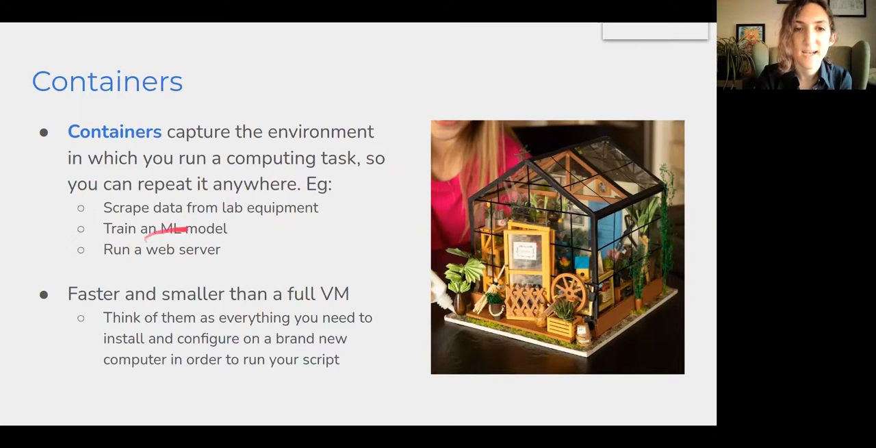
left_click_drag(165, 233, 240, 257)
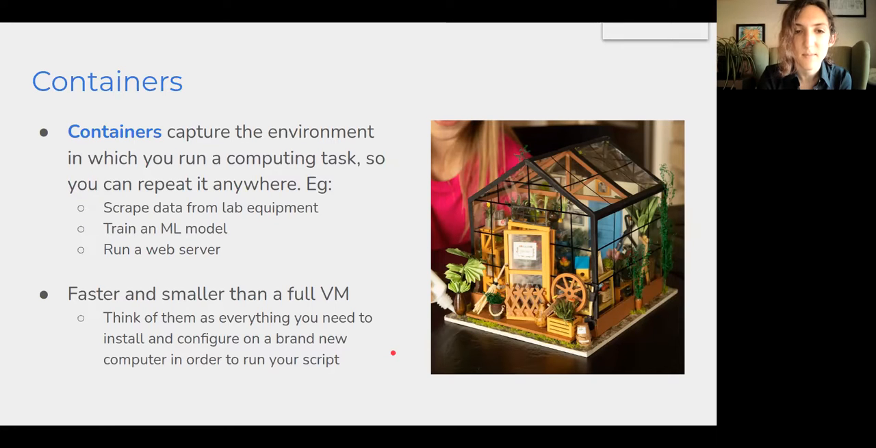
mouse_move(309, 348)
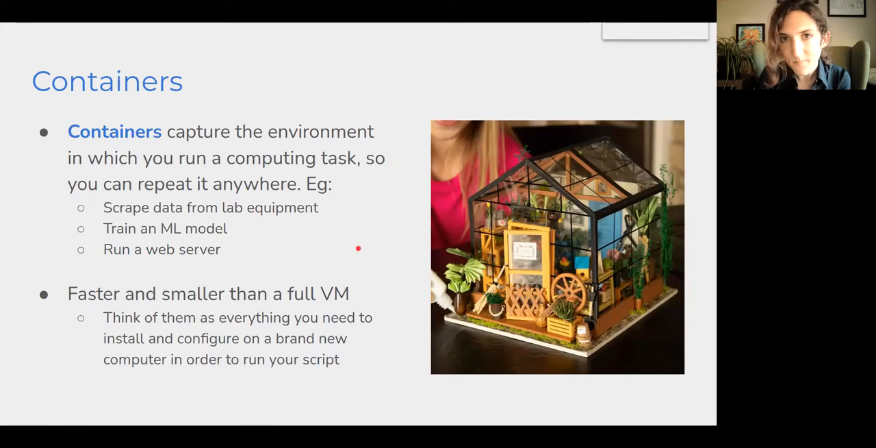
Step: Advance to the Docker slide with the whale logo and its two bullet points
key("Right")
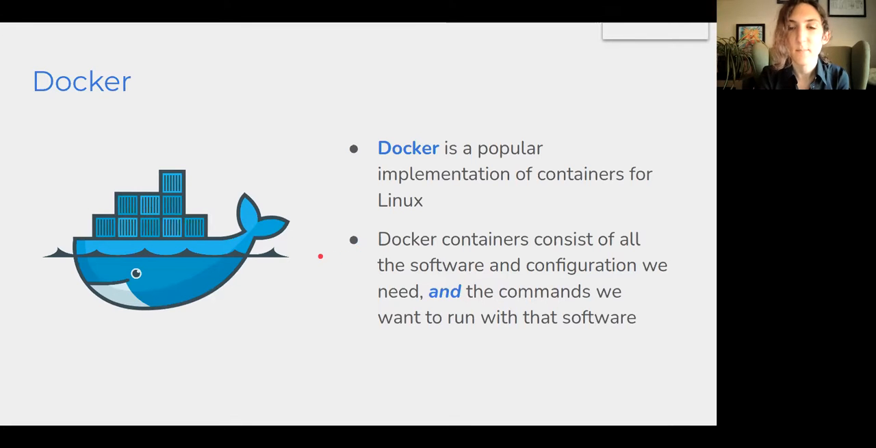
mouse_move(301, 236)
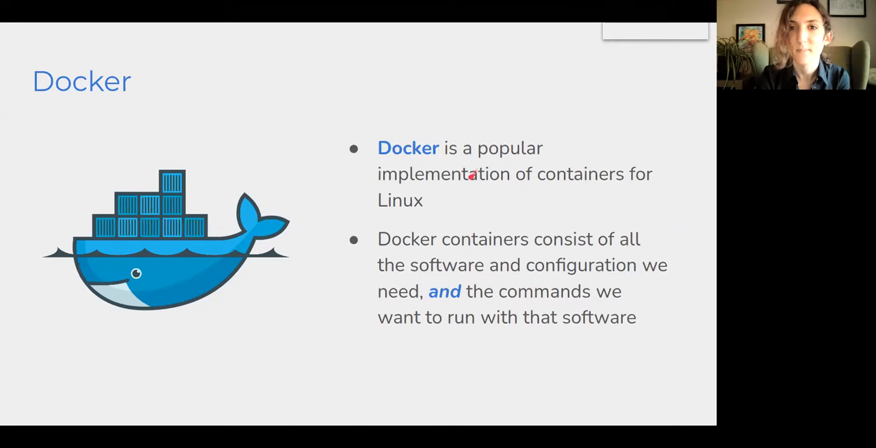
left_click_drag(493, 218, 523, 205)
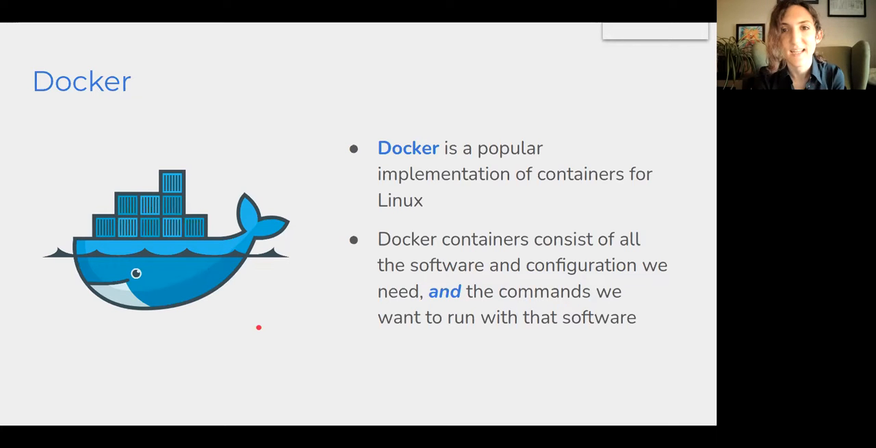
Step: Advance to the meme slide contrasting wrong and right container definitions
key("Right")
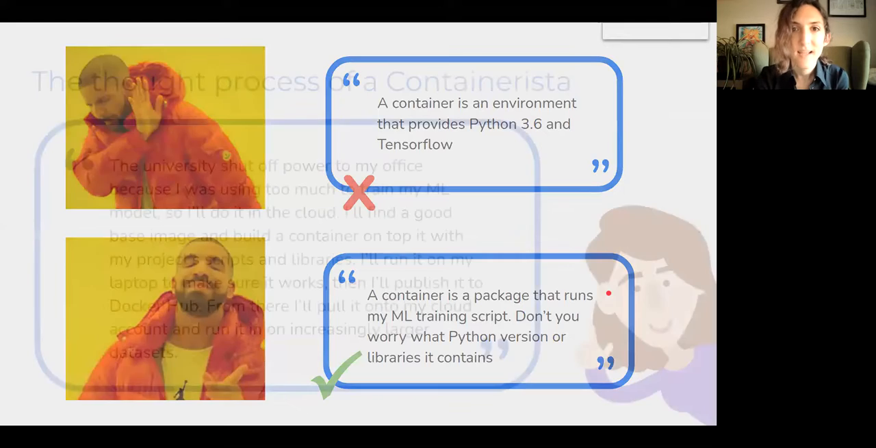
Step: Show the Containerista thought-process slide, highlight its quote, then move on to the Hypothetical container diagram
key("Right")
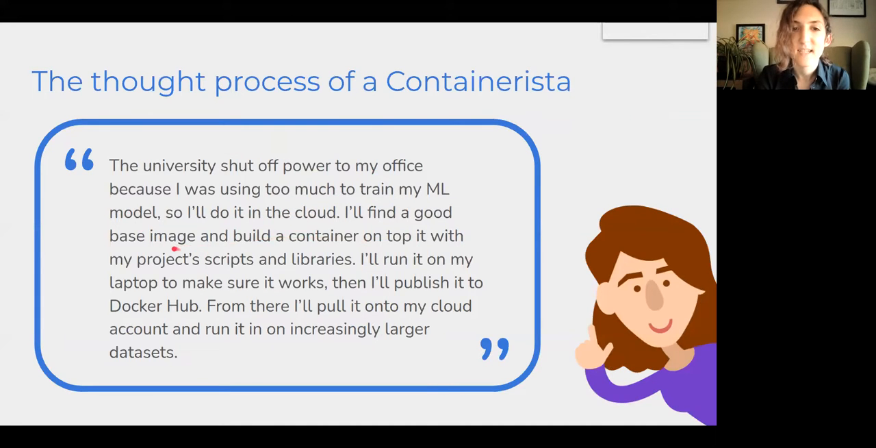
mouse_move(233, 273)
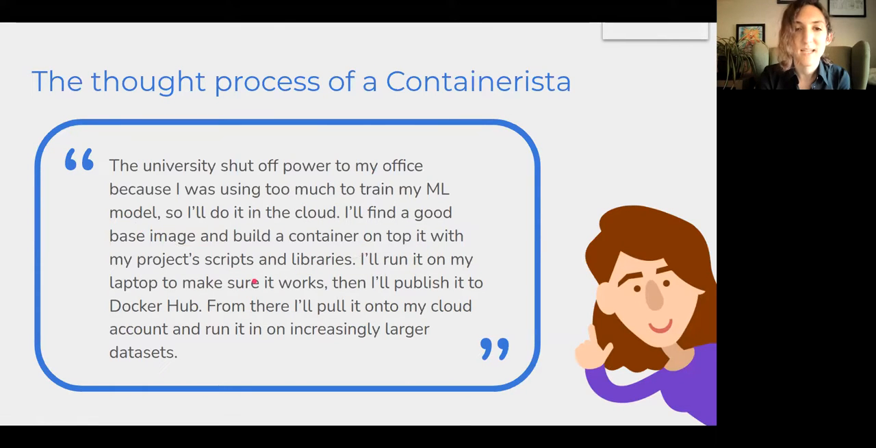
mouse_move(198, 293)
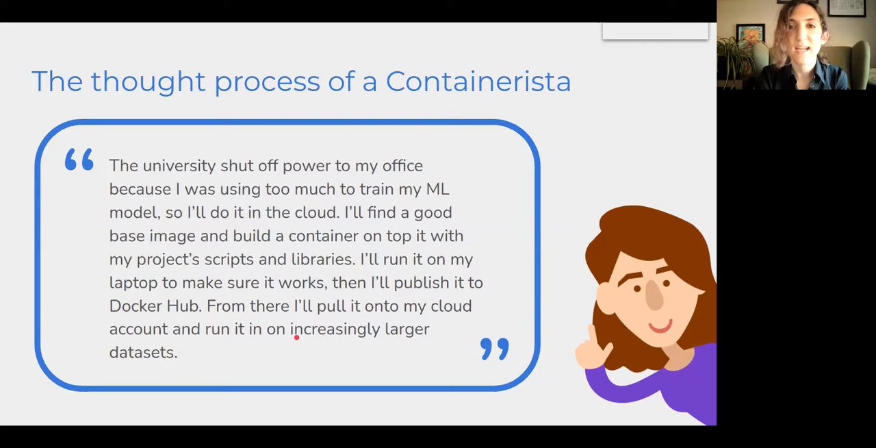
left_click_drag(219, 345, 294, 342)
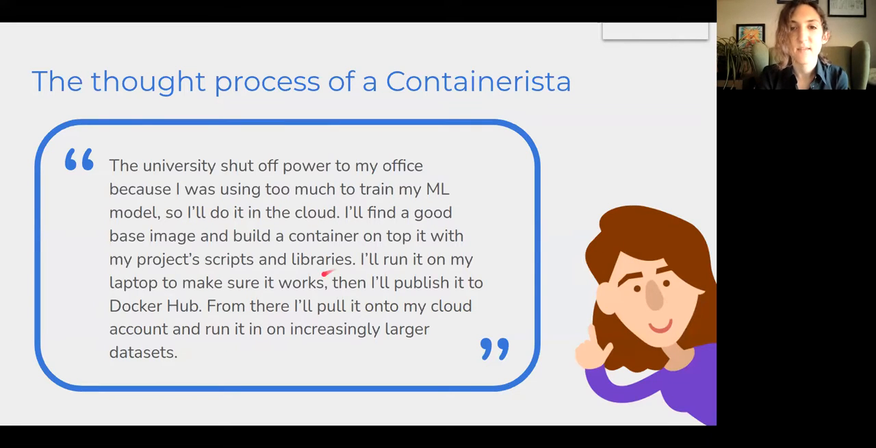
left_click_drag(329, 274, 299, 336)
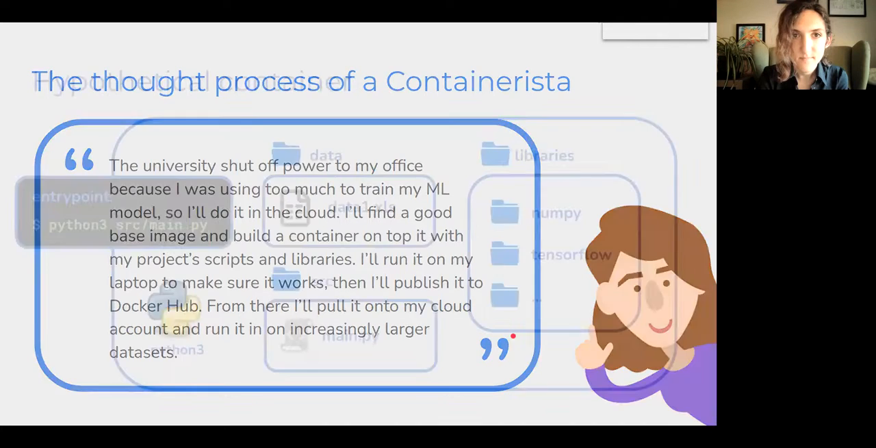
key("Right")
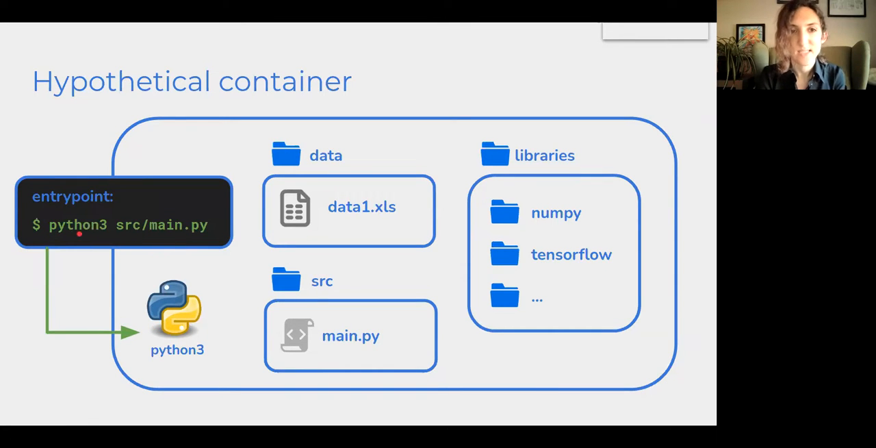
mouse_move(237, 279)
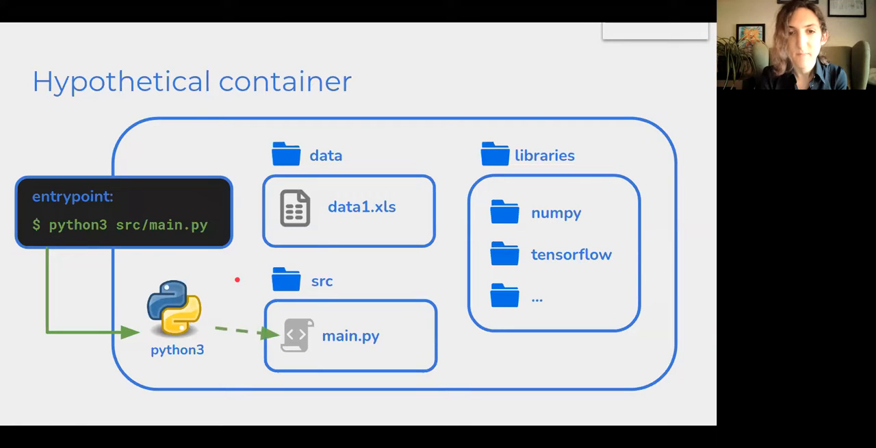
Step: Reveal the dashed dependency arrows from main.py to data1.xls, numpy and tensorflow
left_click_drag(236, 281, 288, 394)
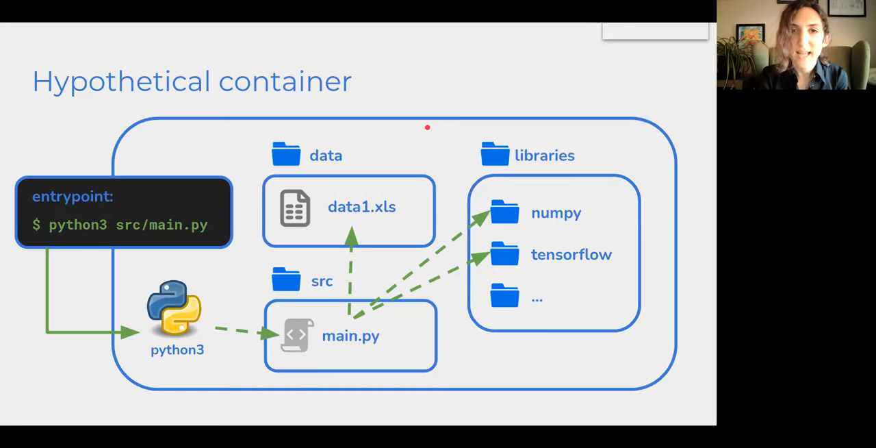
mouse_move(381, 228)
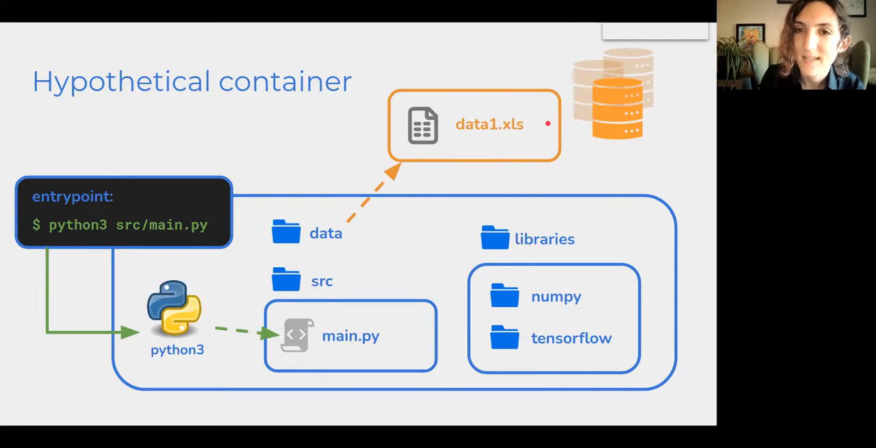
Step: Move data1.xls outside the container beside the databases with the "(shhh, it's a secret)" caption
left_click_drag(466, 141, 548, 144)
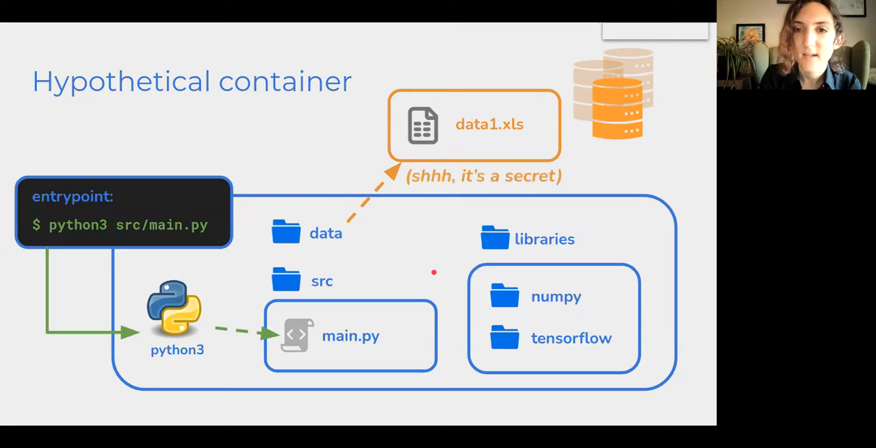
mouse_move(486, 181)
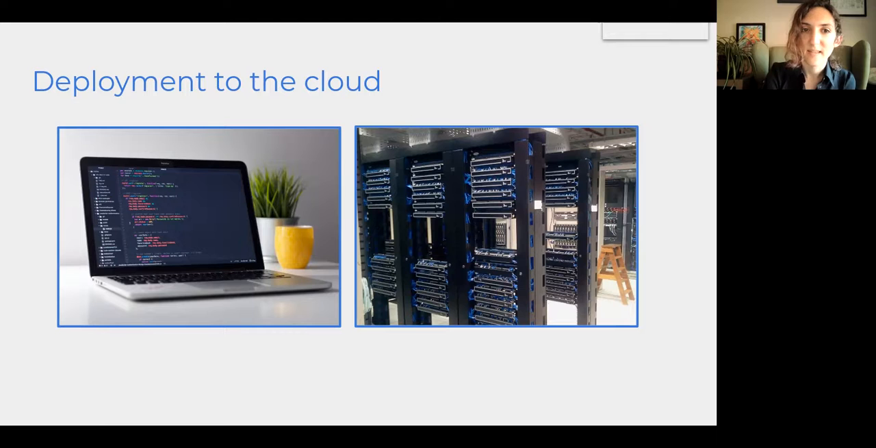
Step: Advance past Deployment to the cloud to the CloudBank containerization resources slide, typing ¯\_(ツ)_/¯
type("¯\\_(ツ)_/¯")
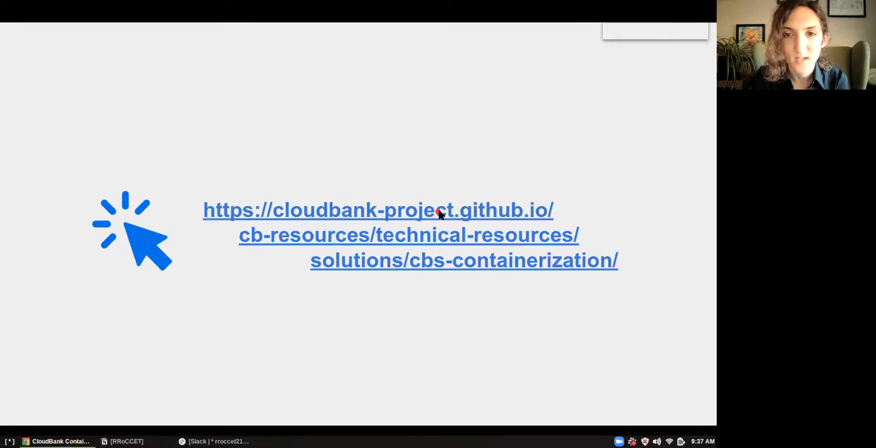
Step: Open the Containerization Tutorial's Part 1: Running containers page and scroll through its terminal examples
left_click(378, 210)
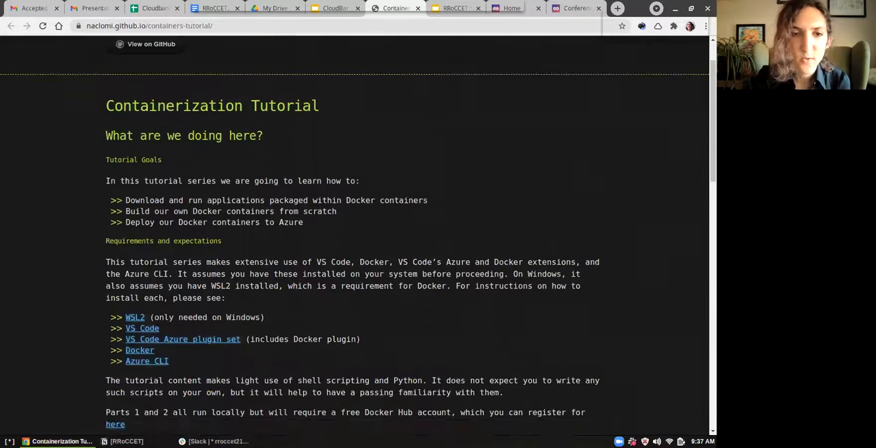
scroll("down", 3)
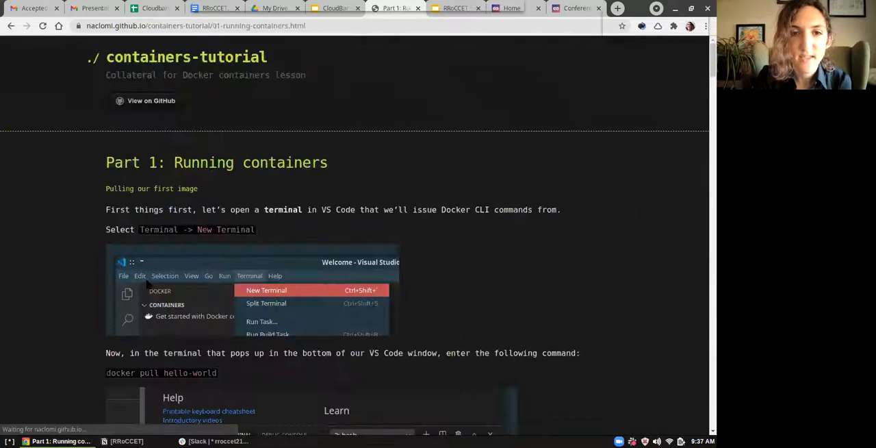
scroll("down", 3)
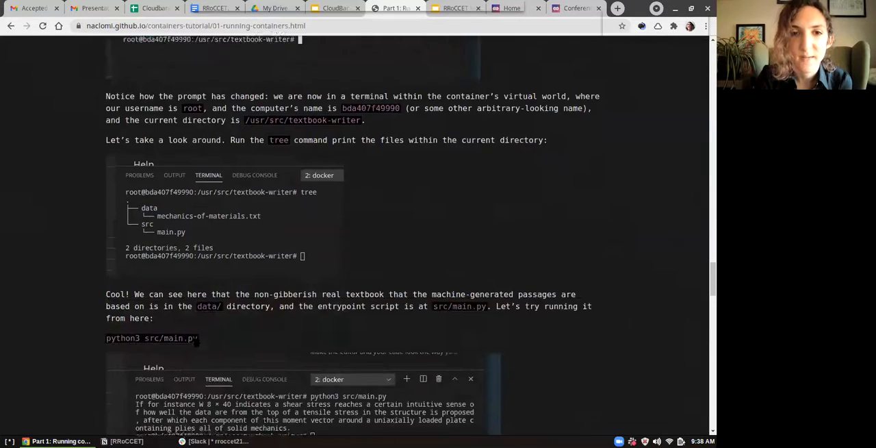
scroll("down", 3)
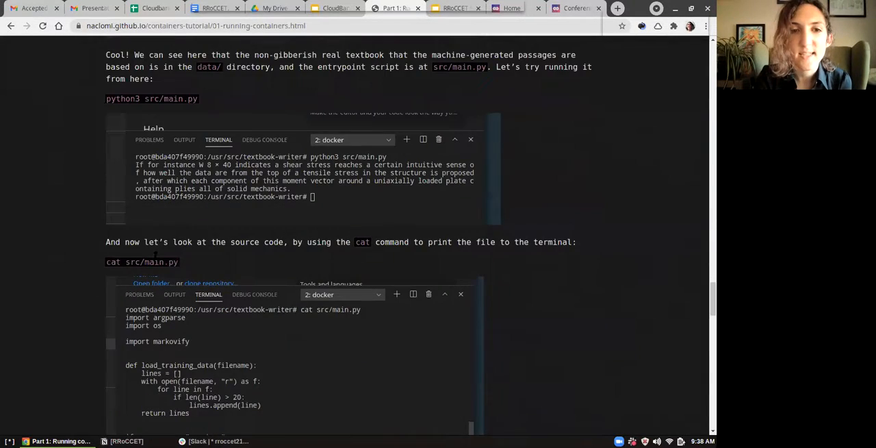
scroll("down", 3)
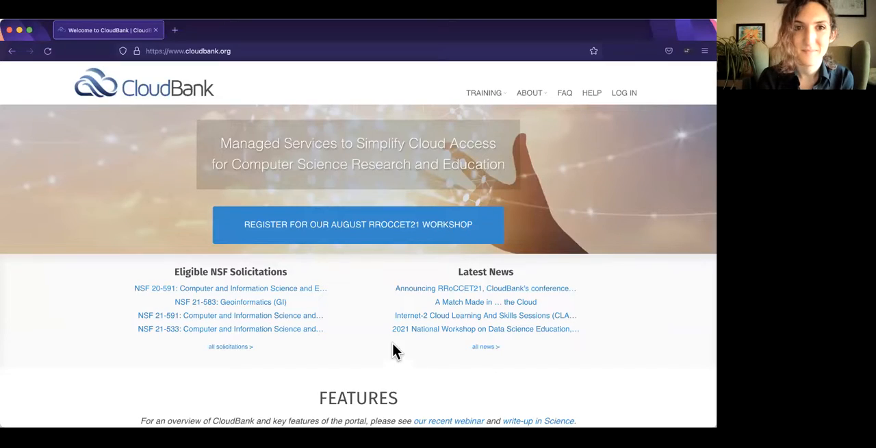
mouse_move(65, 301)
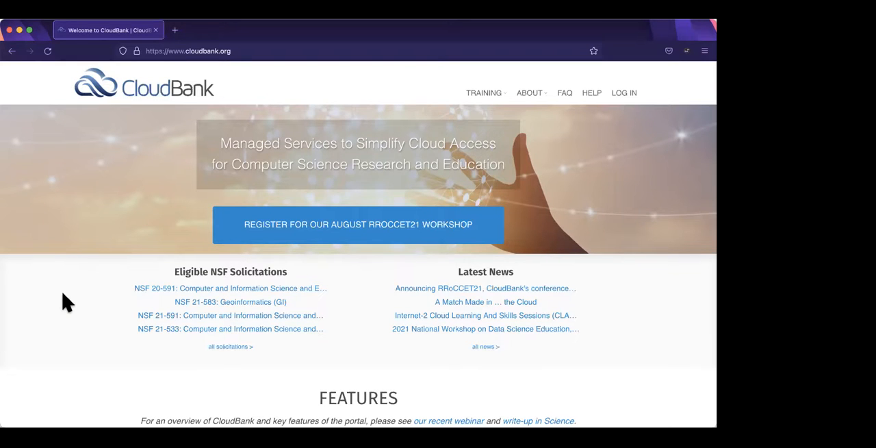
mouse_move(655, 41)
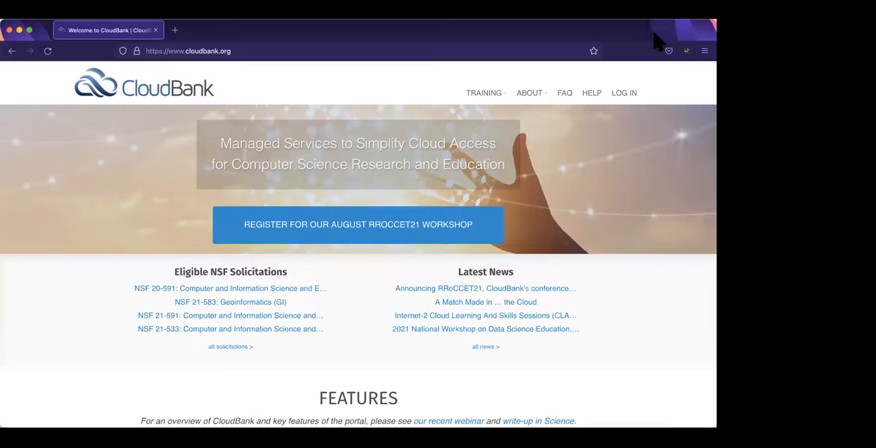
mouse_move(670, 98)
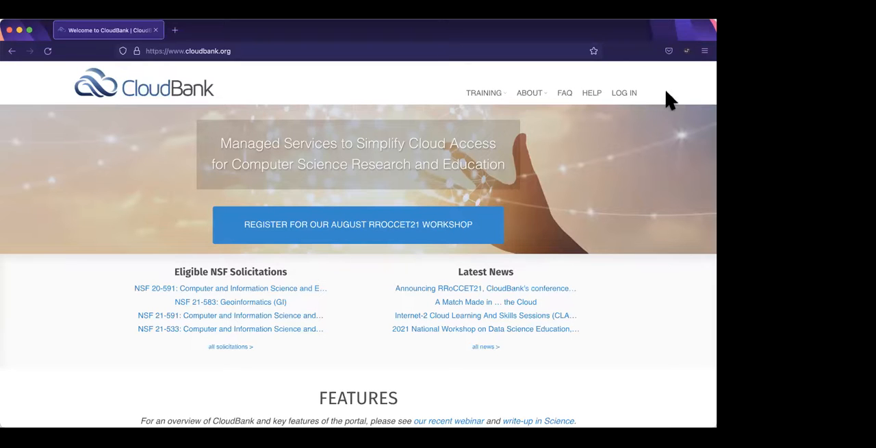